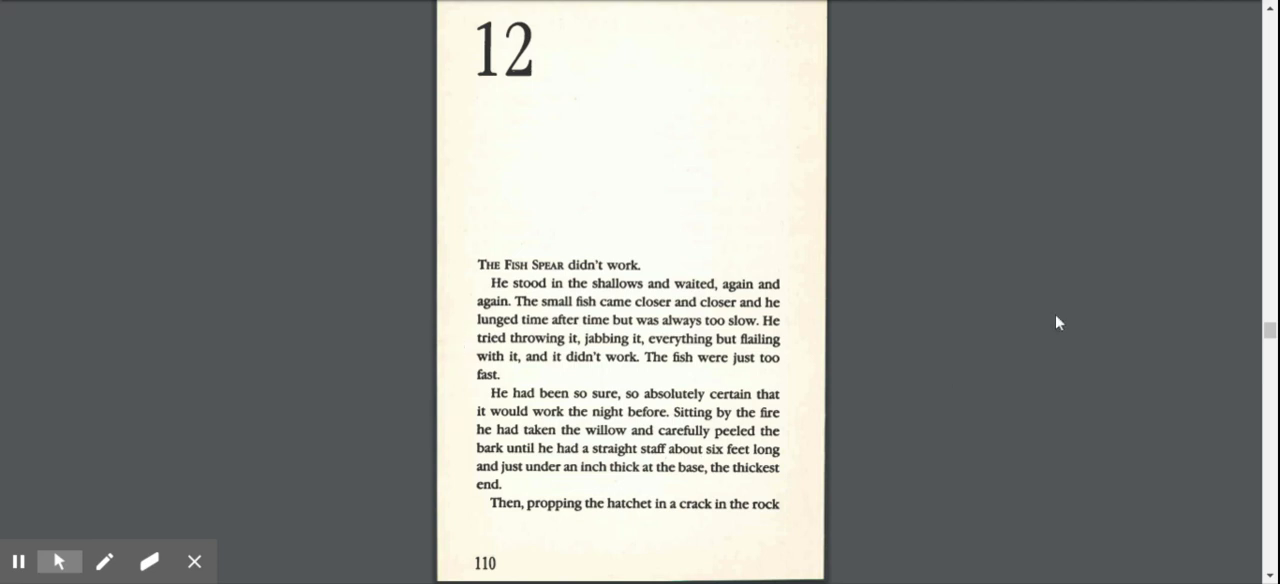
{"action": "mouse_move", "coordinate": [1052, 322]}
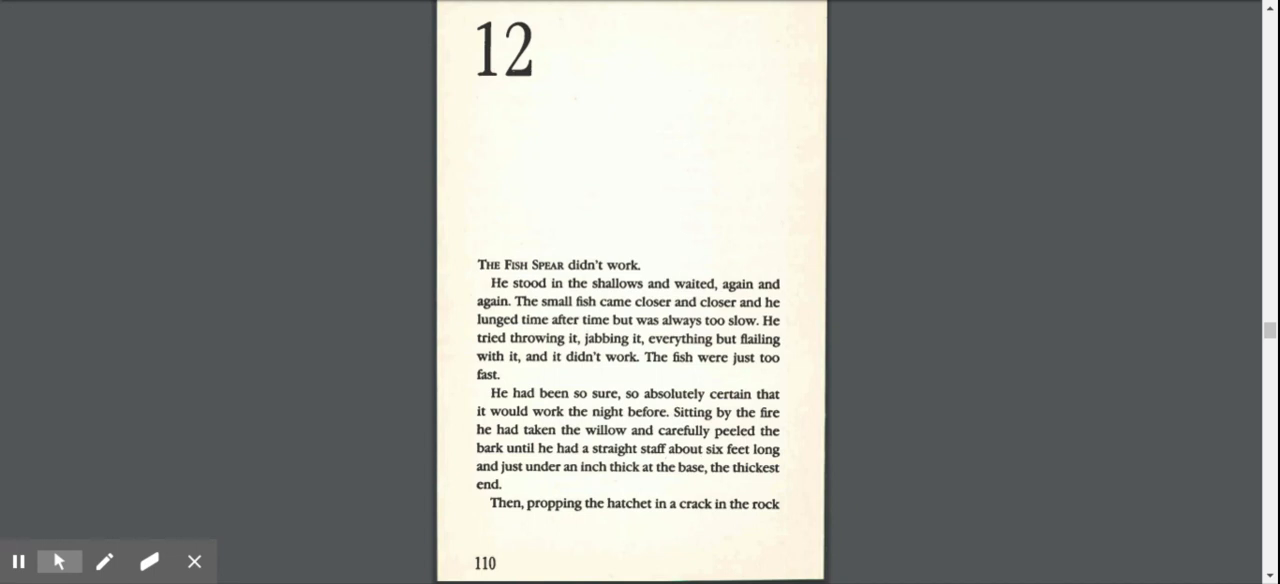
{"action": "scroll", "scroll_direction": "down", "scroll_amount": 3}
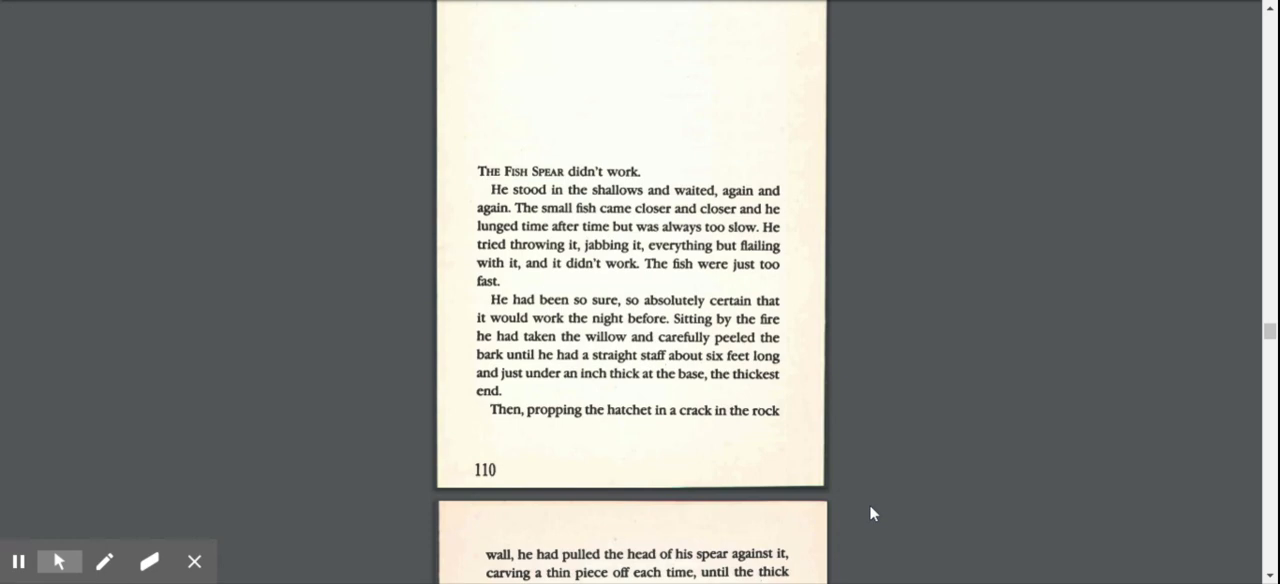
{"action": "scroll", "scroll_direction": "down", "scroll_amount": 3}
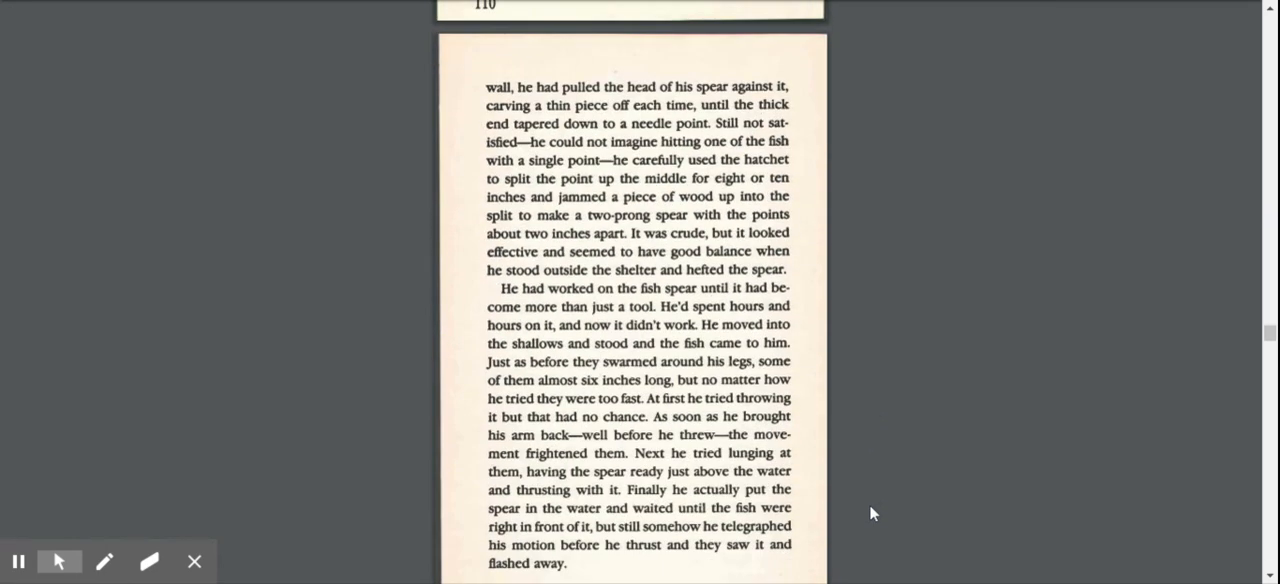
{"action": "scroll", "scroll_direction": "down", "scroll_amount": 3}
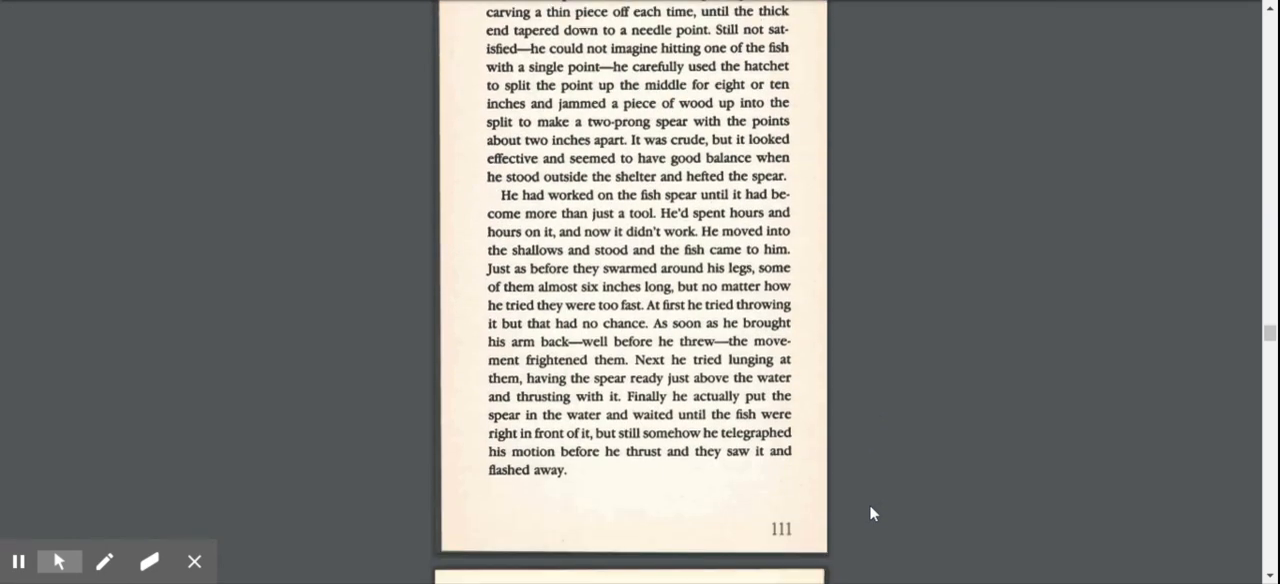
{"action": "scroll", "scroll_direction": "up", "scroll_amount": 3}
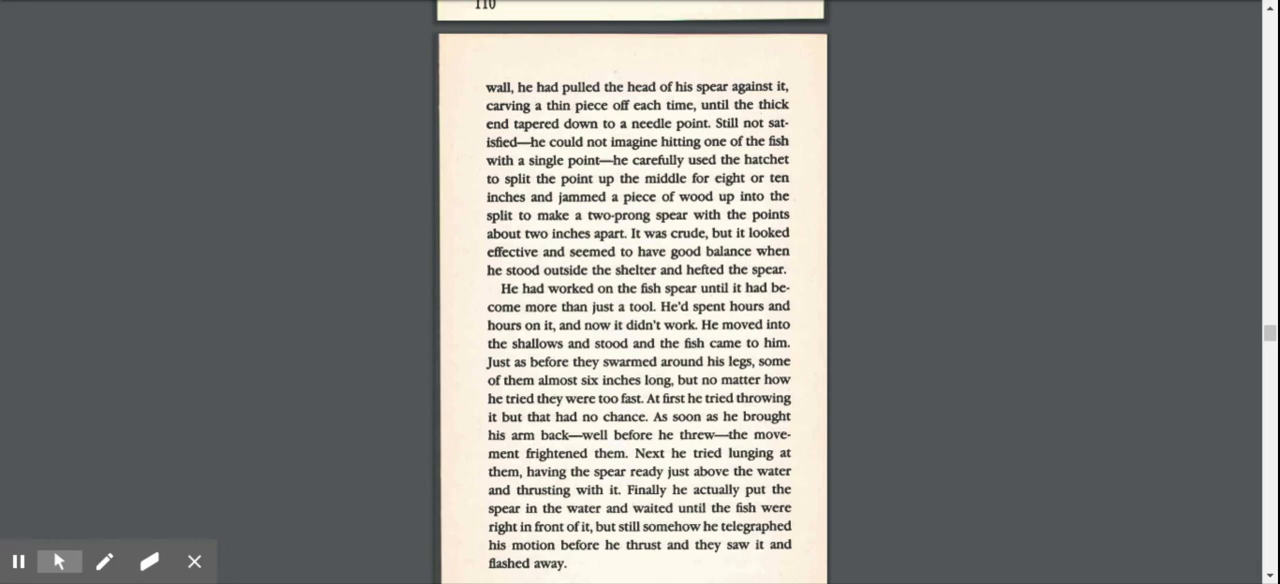
{"action": "mouse_move", "coordinate": [648, 572]}
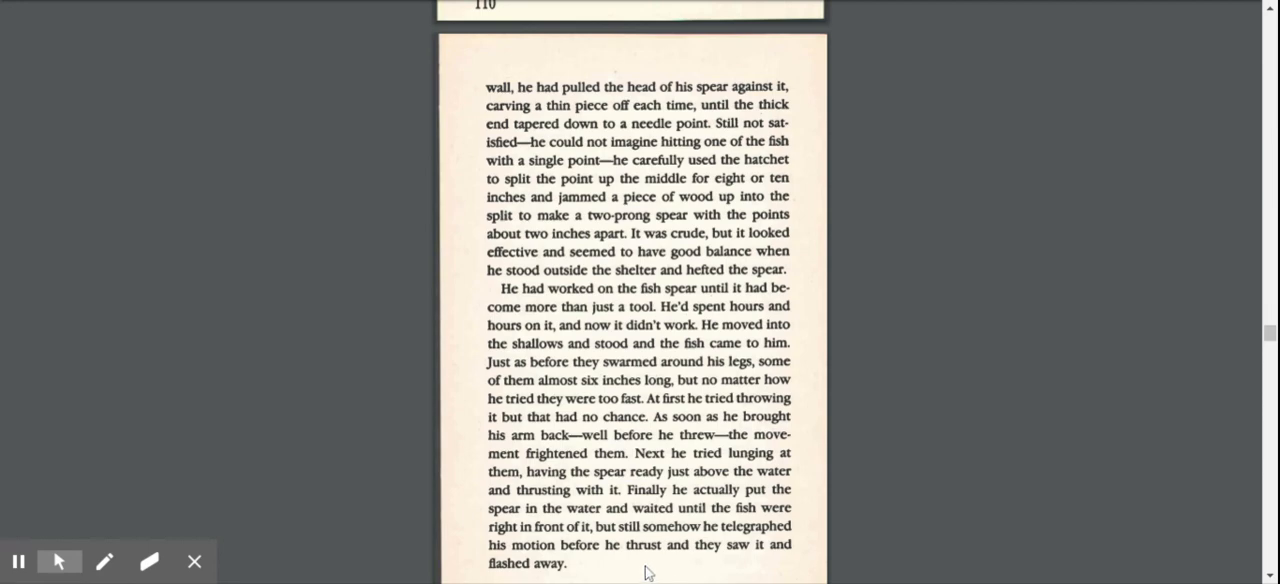
{"action": "scroll", "scroll_direction": "down", "scroll_amount": 3}
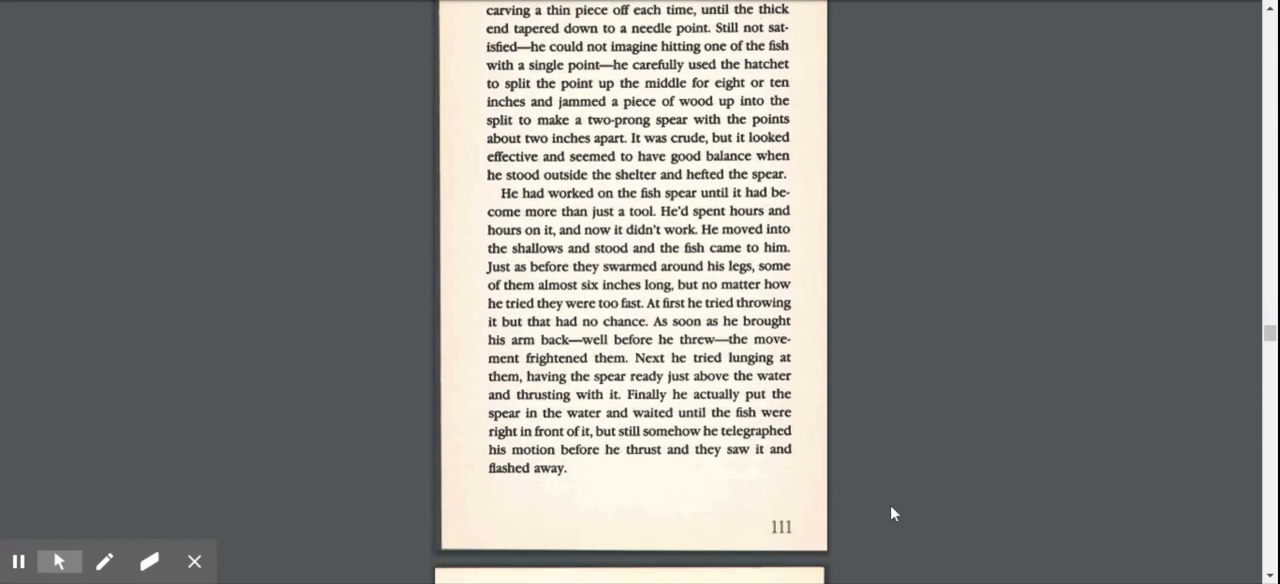
{"action": "scroll", "scroll_direction": "down", "scroll_amount": 3}
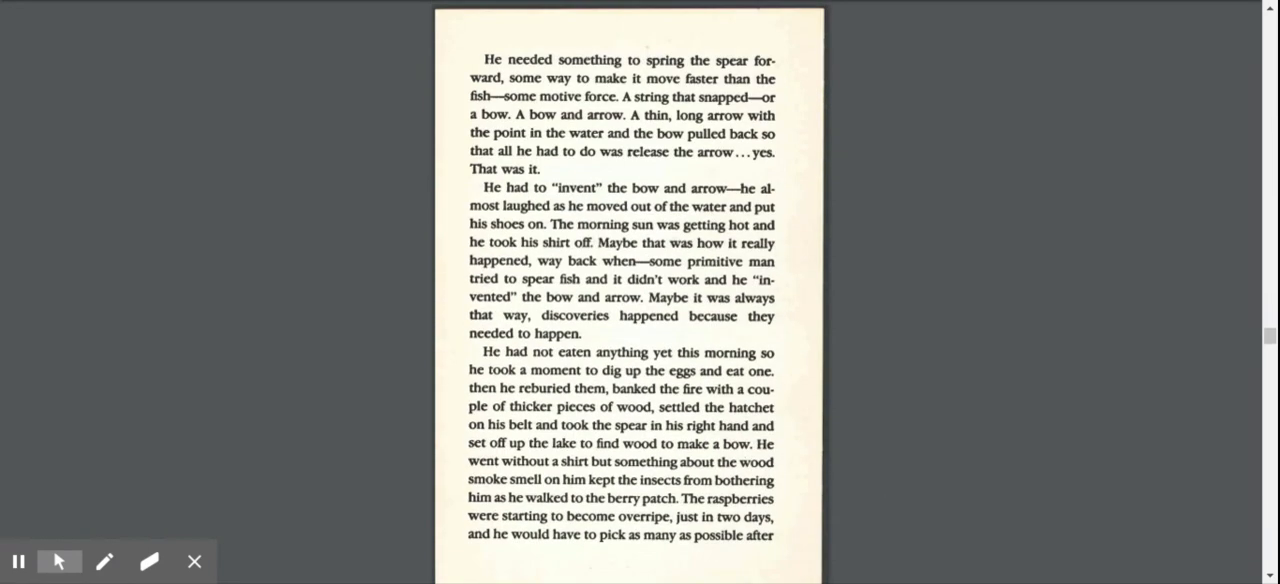
{"action": "mouse_move", "coordinate": [816, 168]}
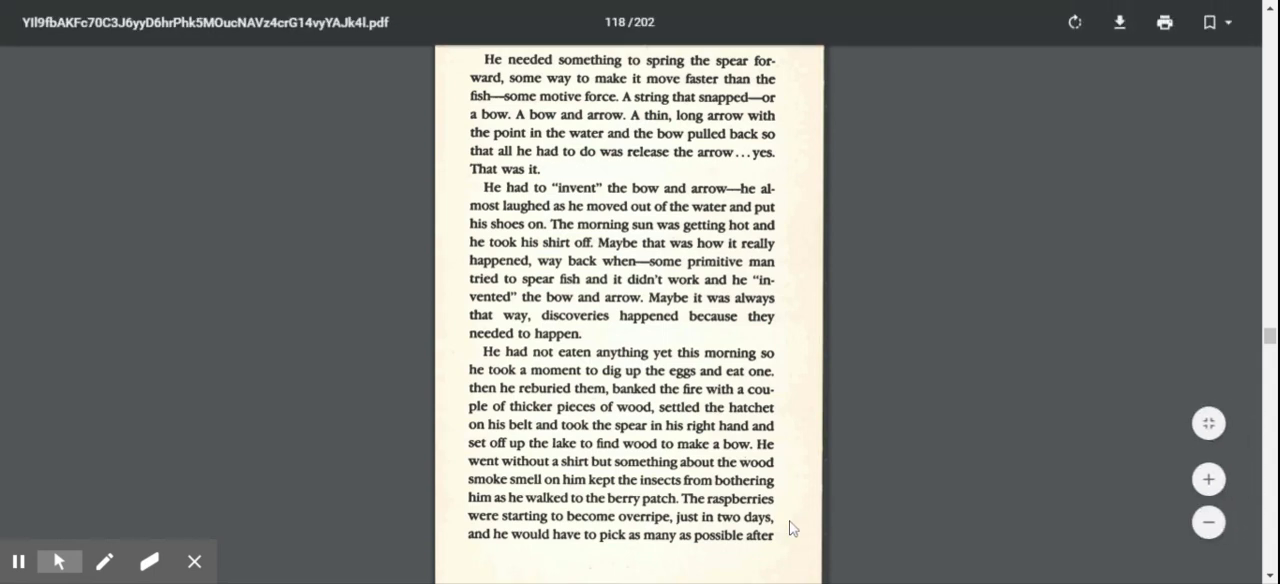
{"action": "mouse_move", "coordinate": [870, 530]}
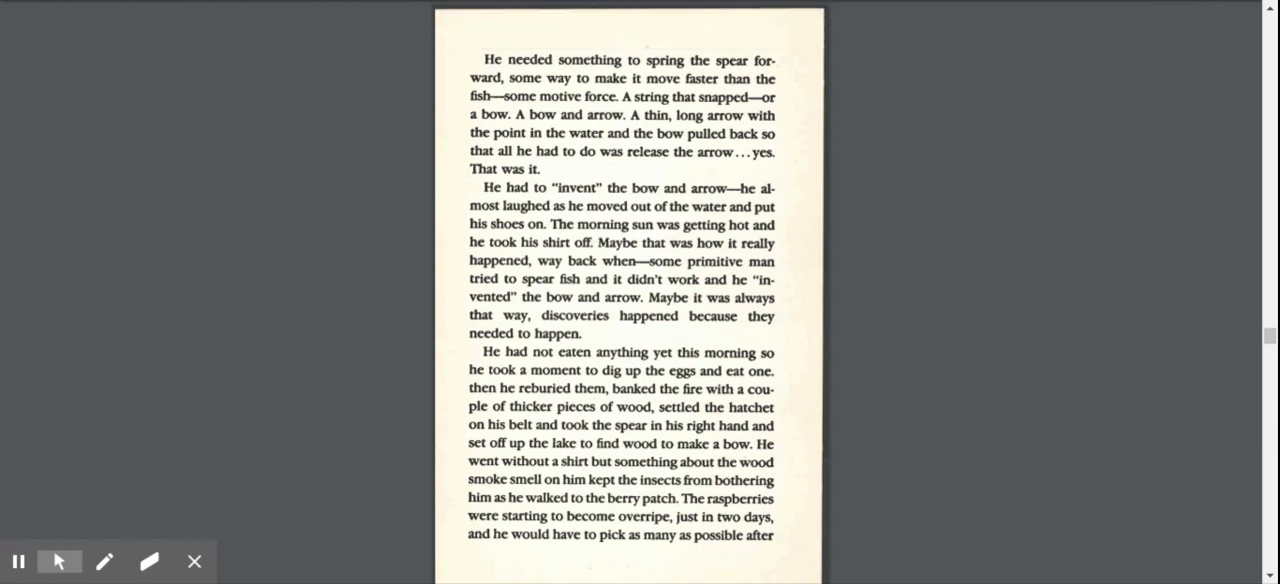
{"action": "scroll", "scroll_direction": "down", "scroll_amount": 3}
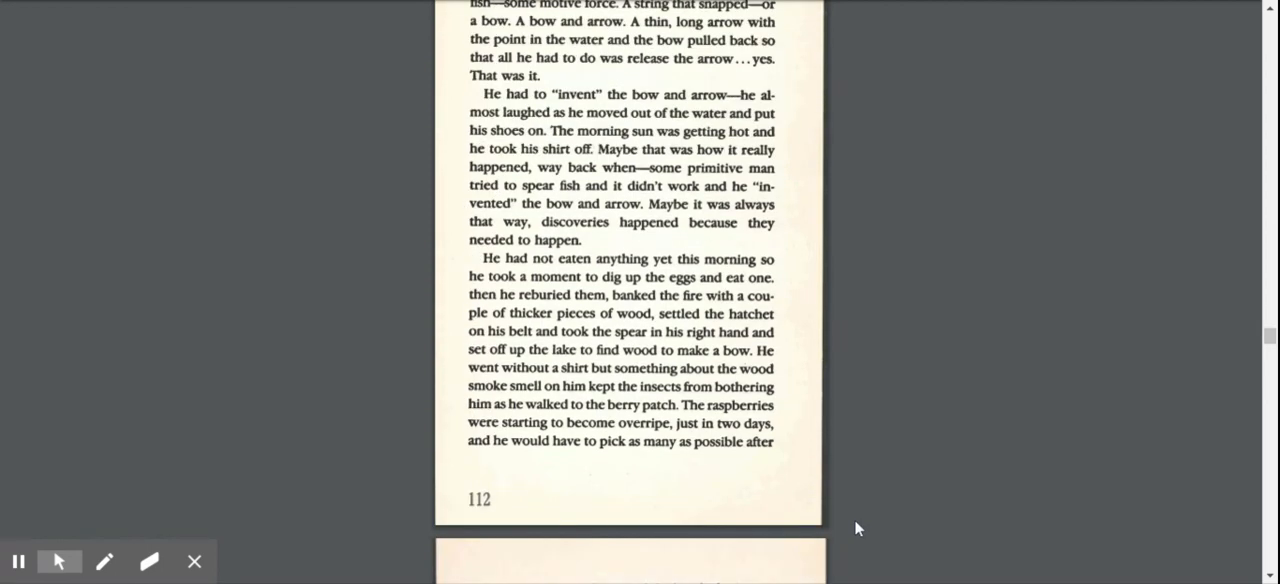
{"action": "scroll", "scroll_direction": "down", "scroll_amount": 3}
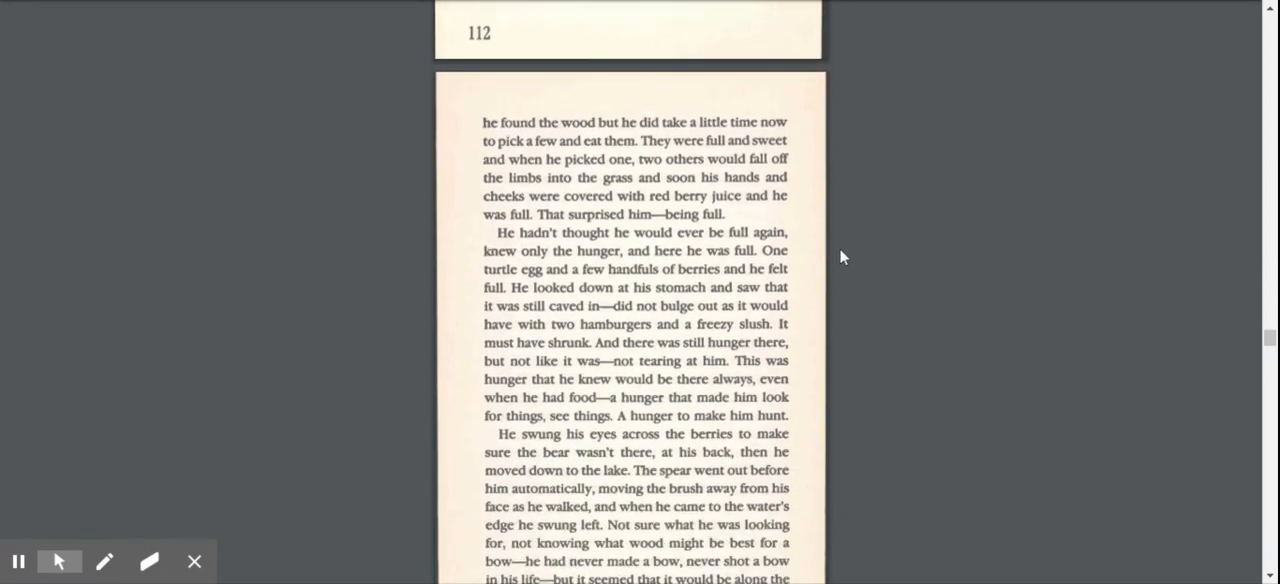
{"action": "scroll", "scroll_direction": "down", "scroll_amount": 3}
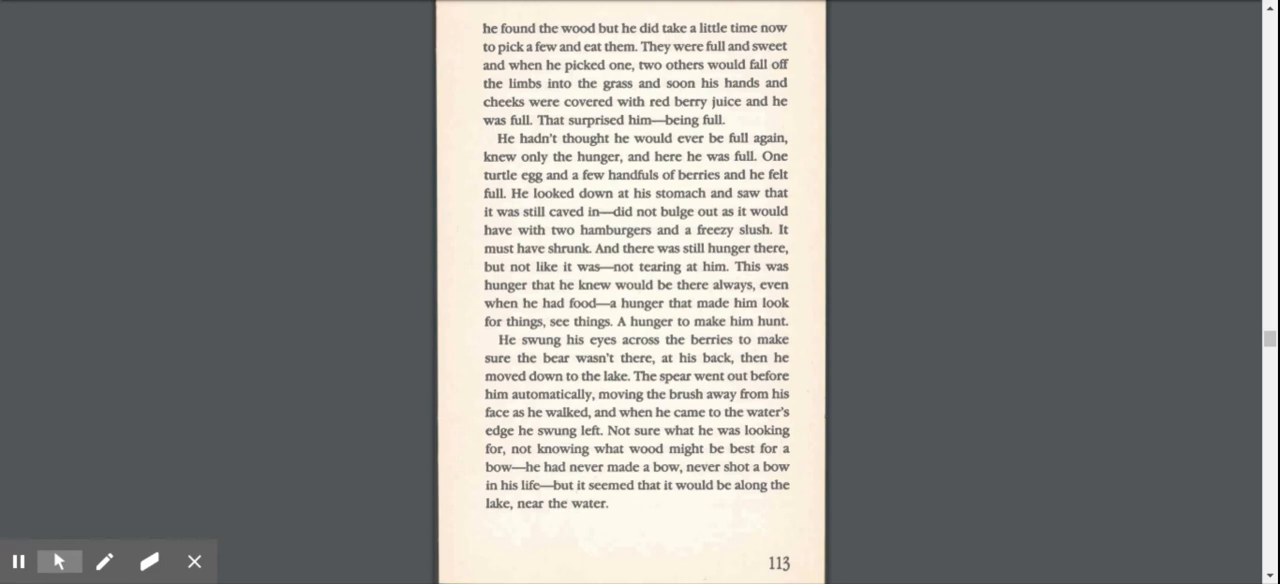
{"action": "scroll", "scroll_direction": "down", "scroll_amount": 3}
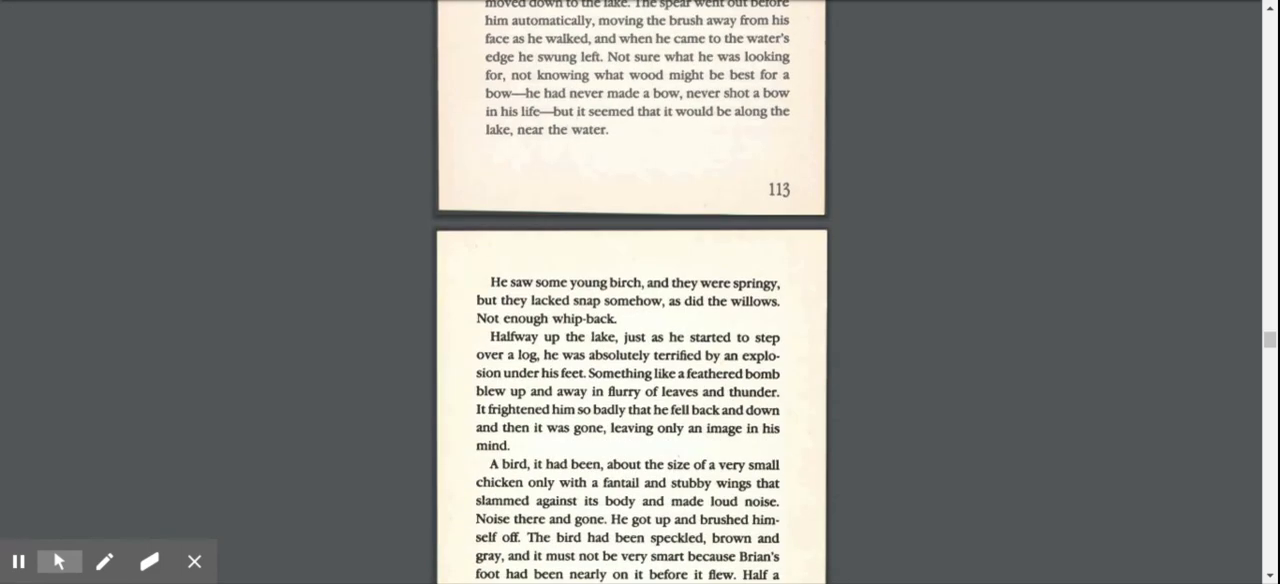
{"action": "scroll", "scroll_direction": "down", "scroll_amount": 3}
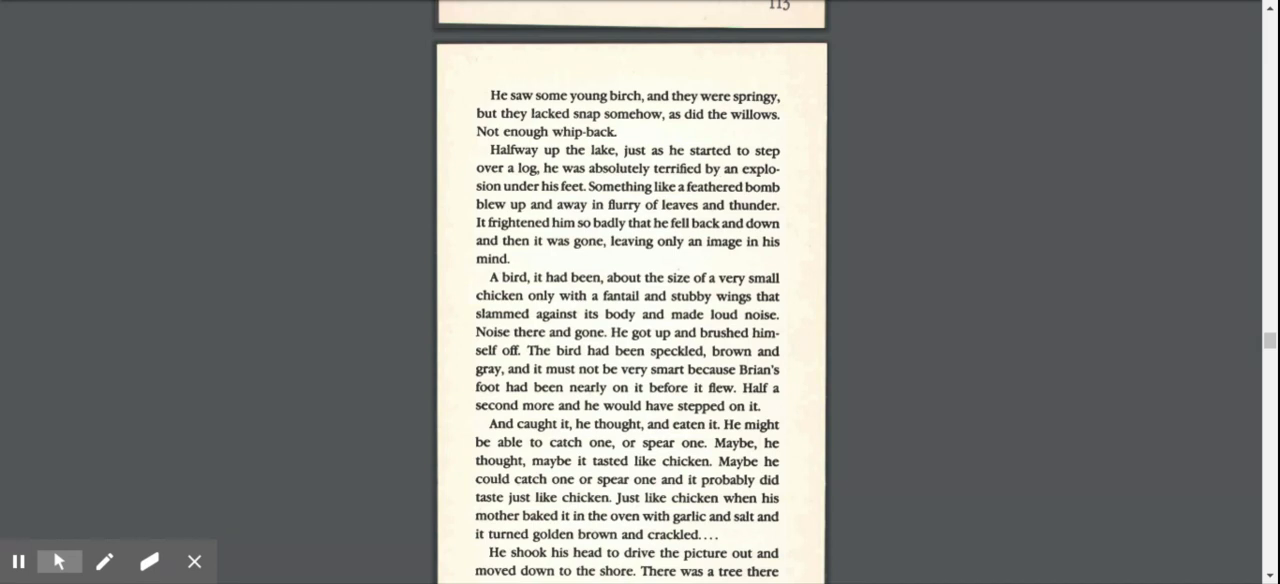
{"action": "scroll", "scroll_direction": "down", "scroll_amount": 3}
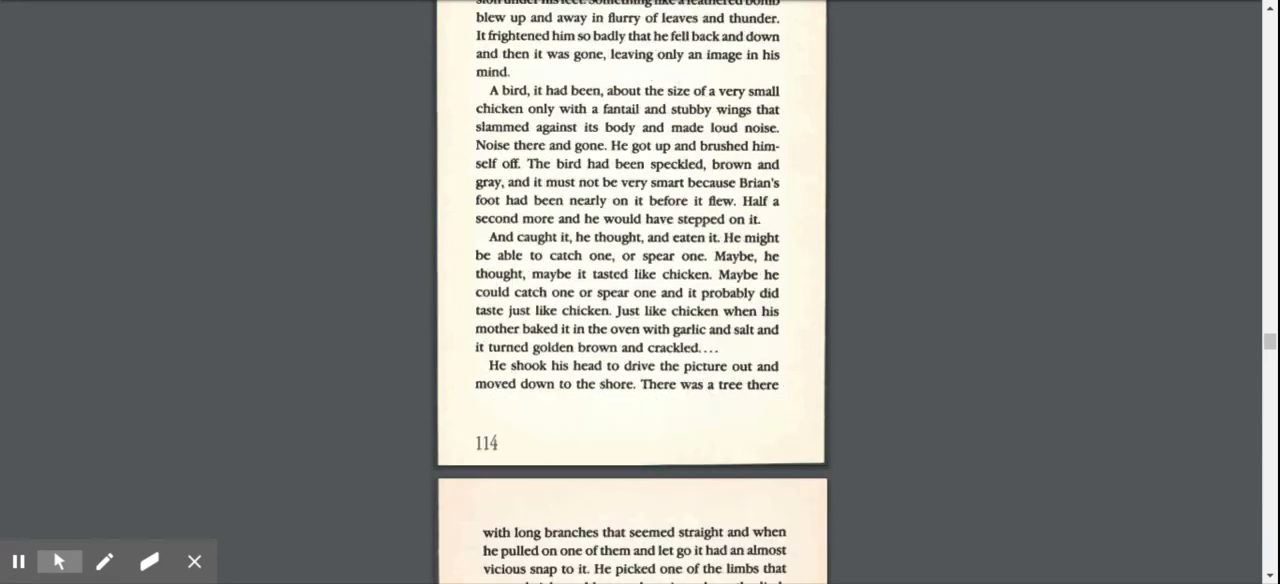
{"action": "scroll", "scroll_direction": "down", "scroll_amount": 3}
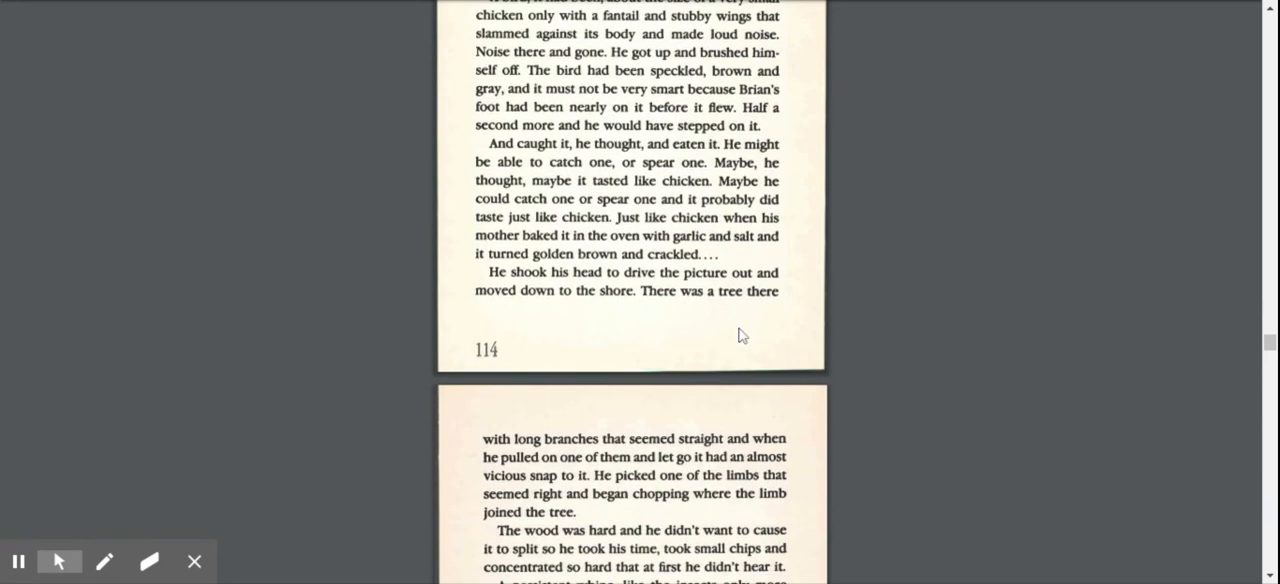
{"action": "mouse_move", "coordinate": [710, 322]}
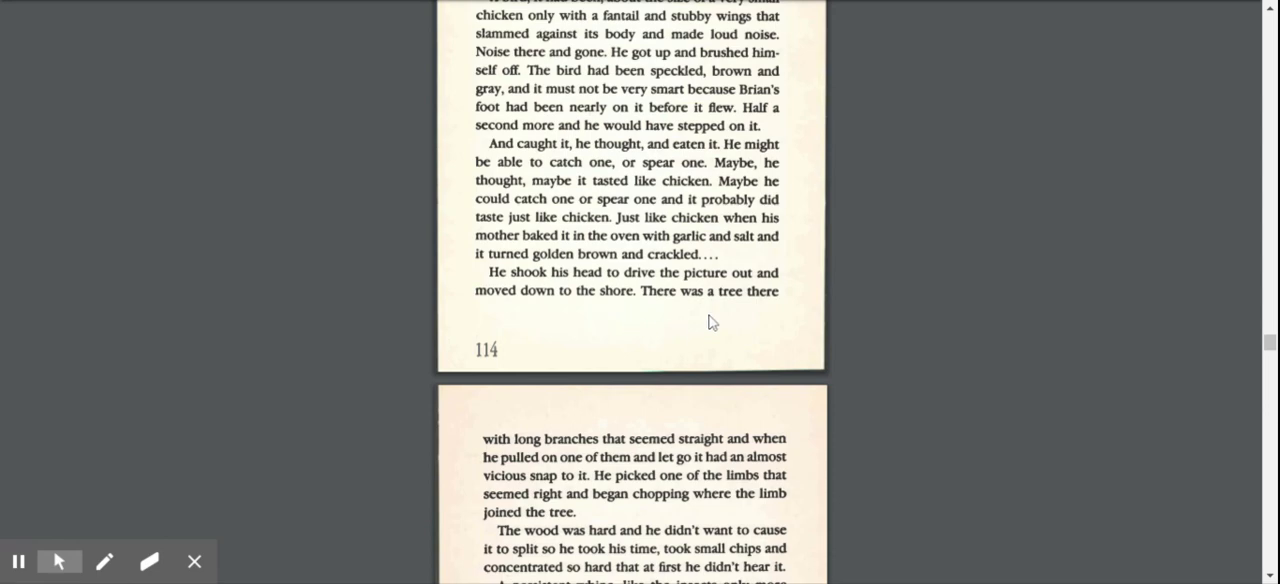
{"action": "scroll", "scroll_direction": "down", "scroll_amount": 3}
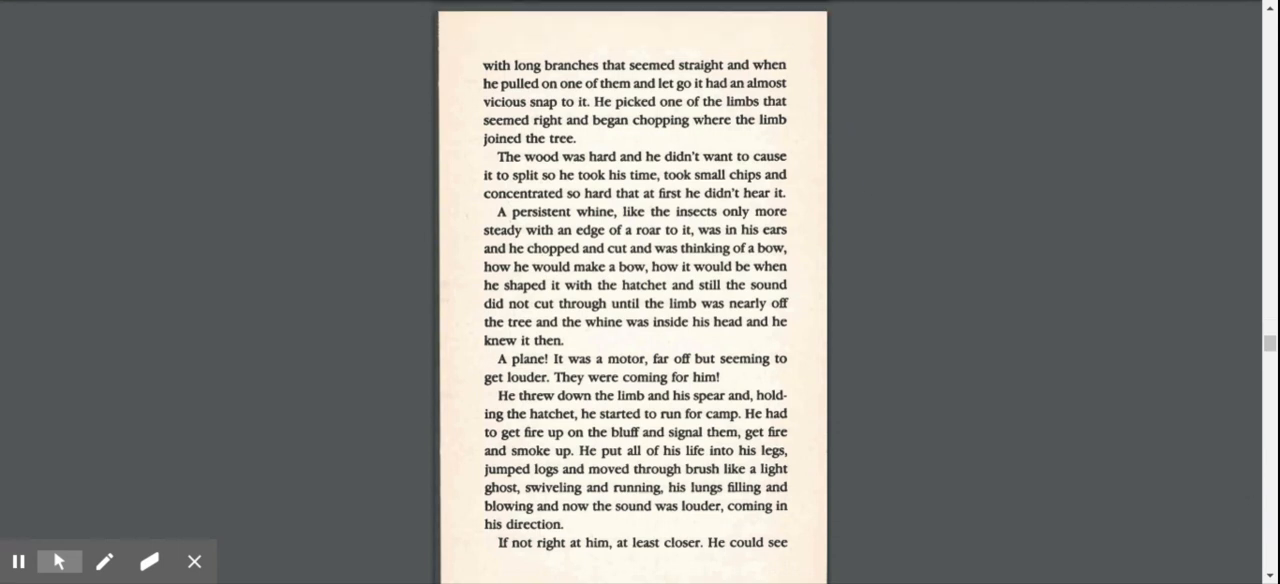
{"action": "mouse_move", "coordinate": [950, 186]}
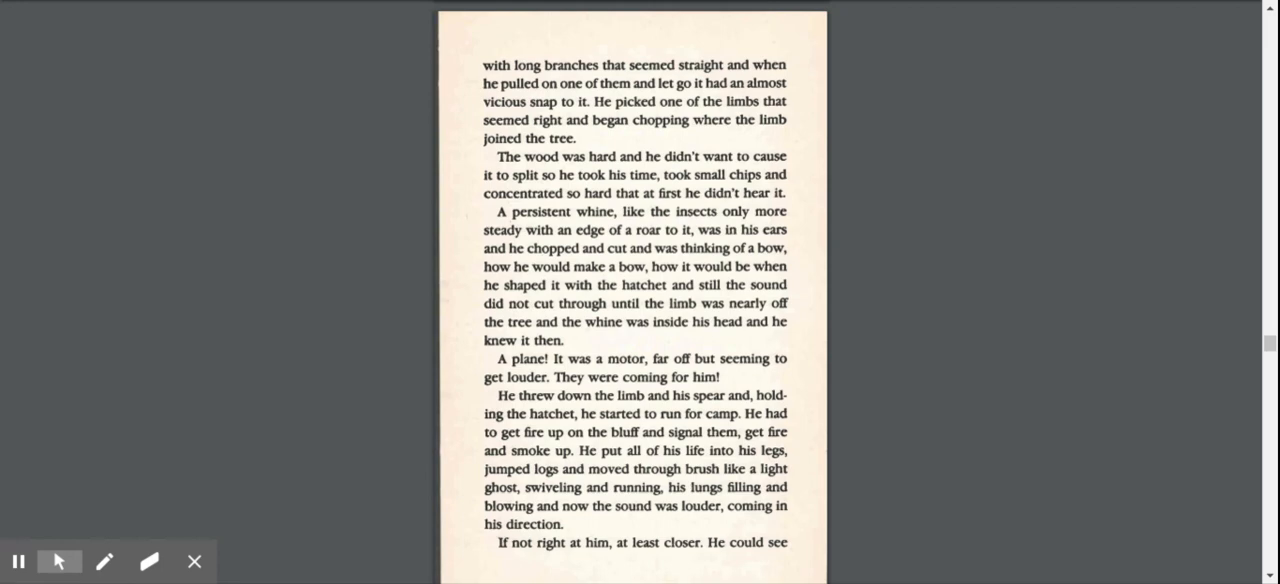
{"action": "mouse_move", "coordinate": [944, 412]}
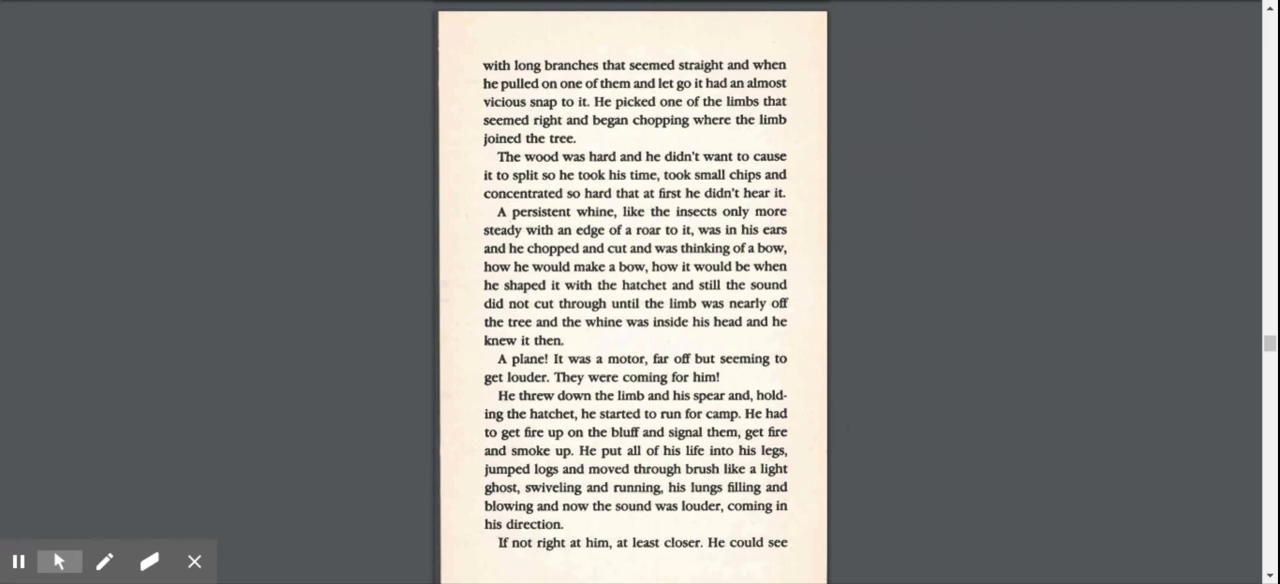
{"action": "scroll", "scroll_direction": "down", "scroll_amount": 3}
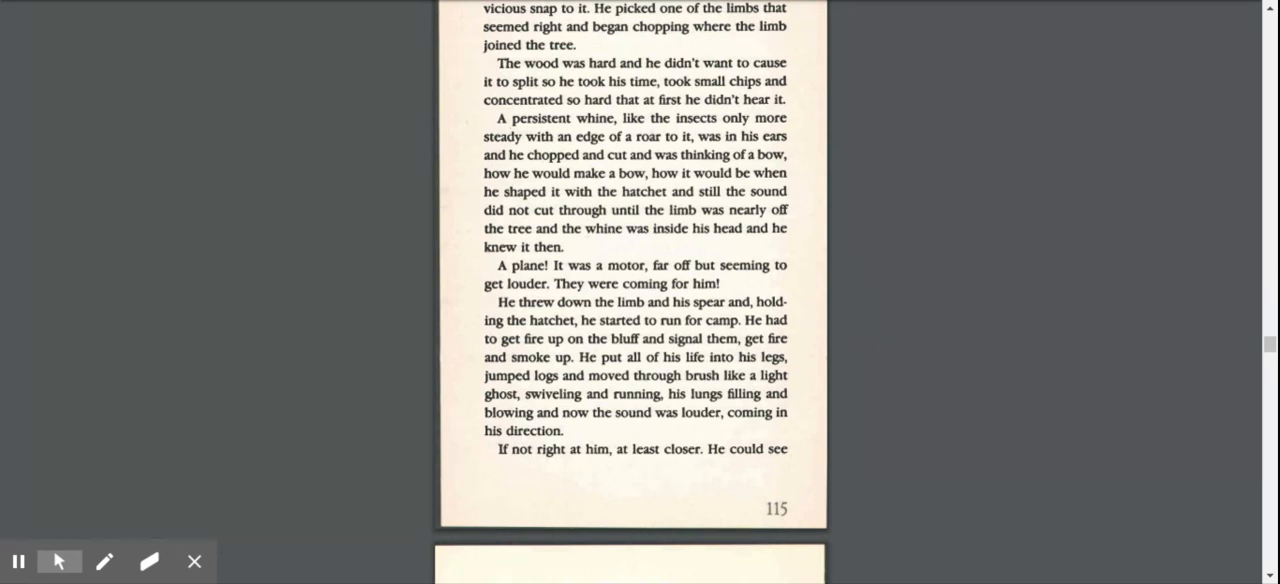
{"action": "mouse_move", "coordinate": [838, 358]}
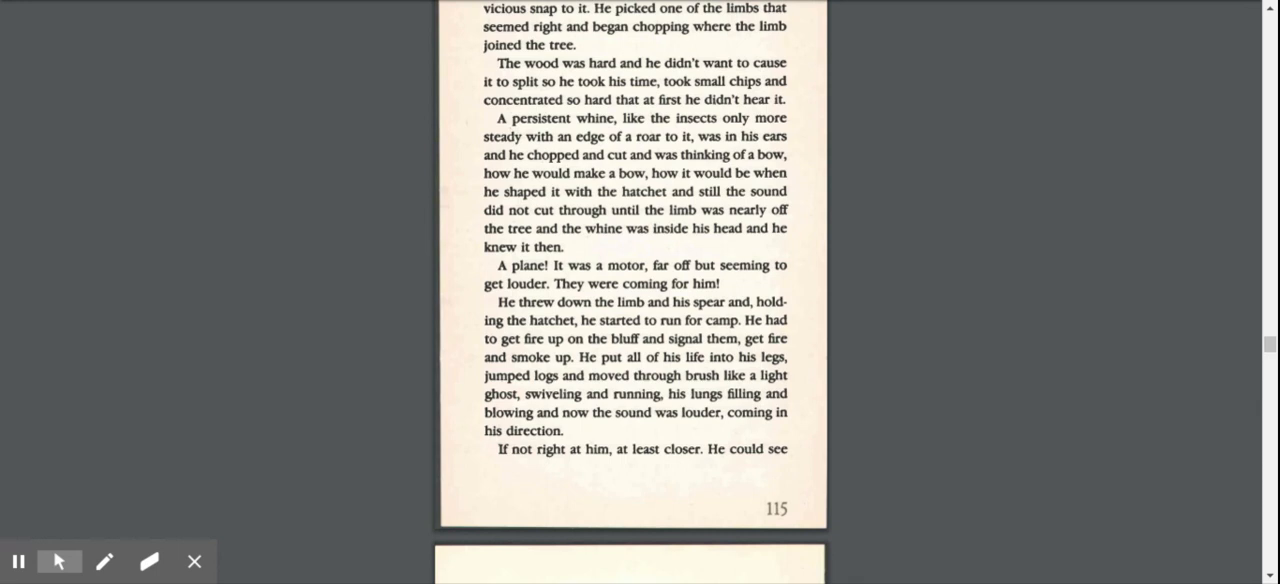
{"action": "mouse_move", "coordinate": [808, 396]}
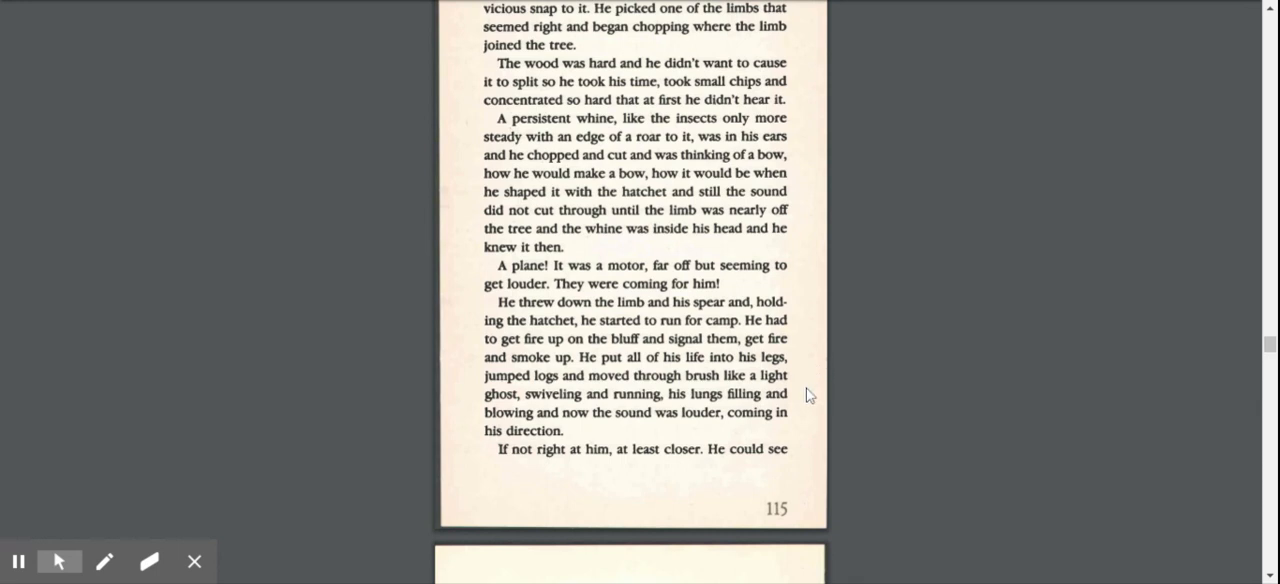
{"action": "mouse_move", "coordinate": [810, 438]}
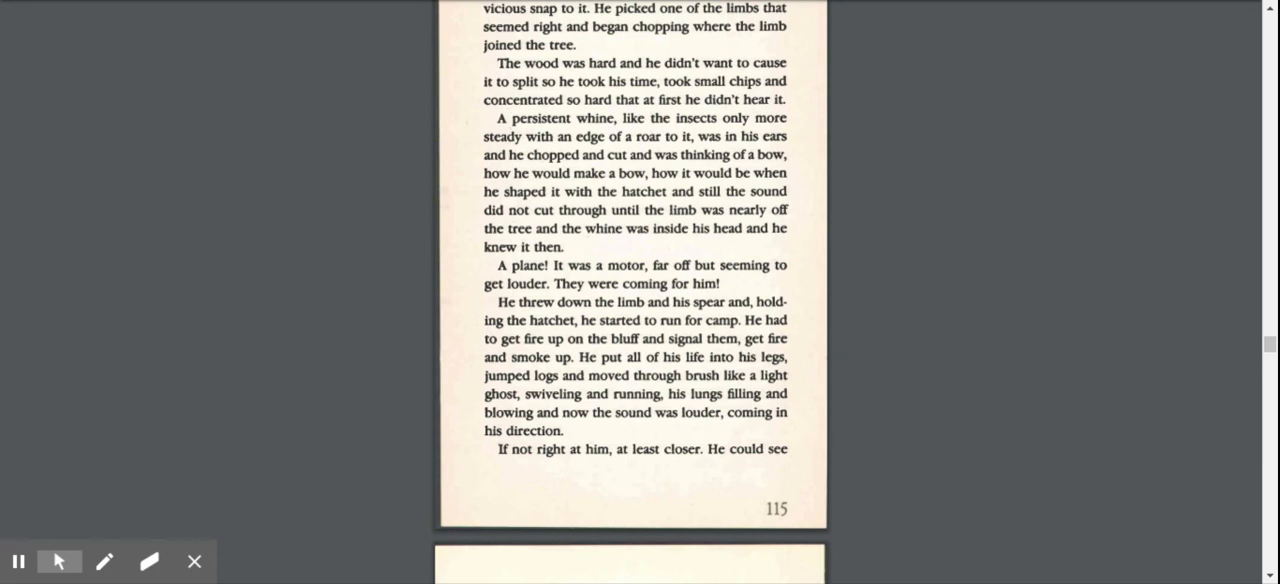
{"action": "mouse_move", "coordinate": [868, 484]}
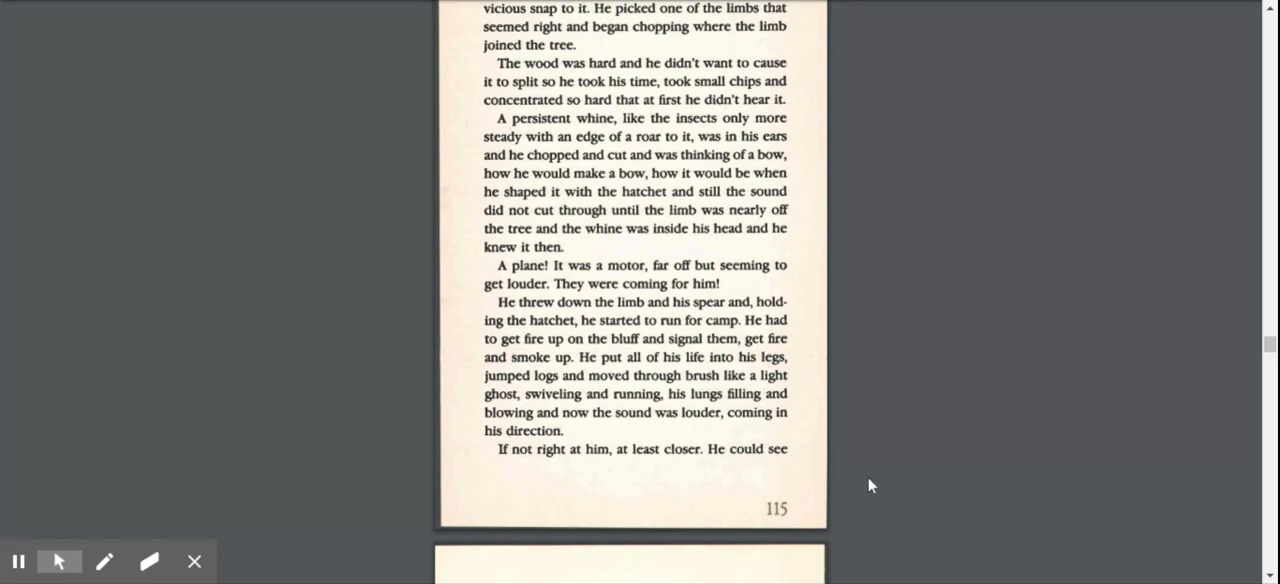
{"action": "scroll", "scroll_direction": "down", "scroll_amount": 3}
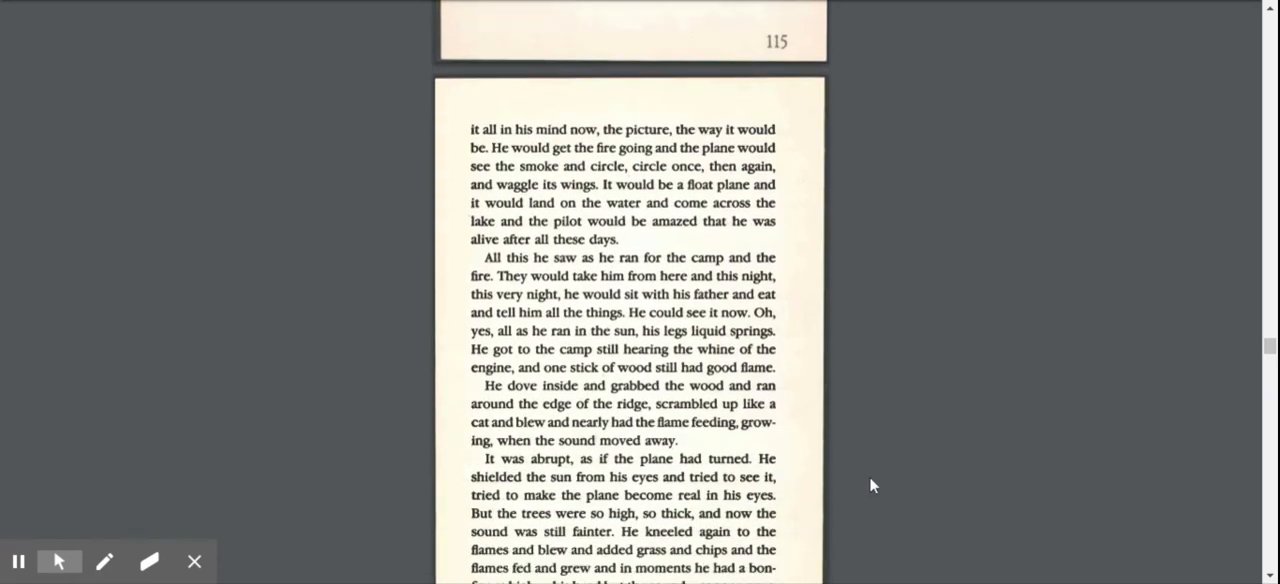
{"action": "scroll", "scroll_direction": "down", "scroll_amount": 3}
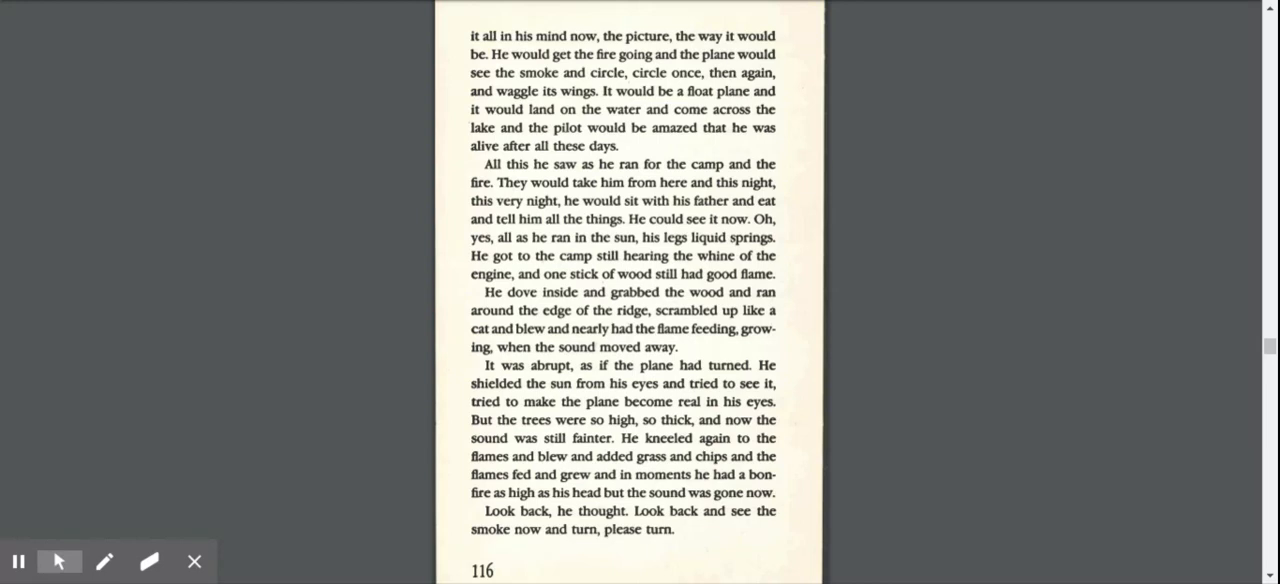
{"action": "mouse_move", "coordinate": [852, 432]}
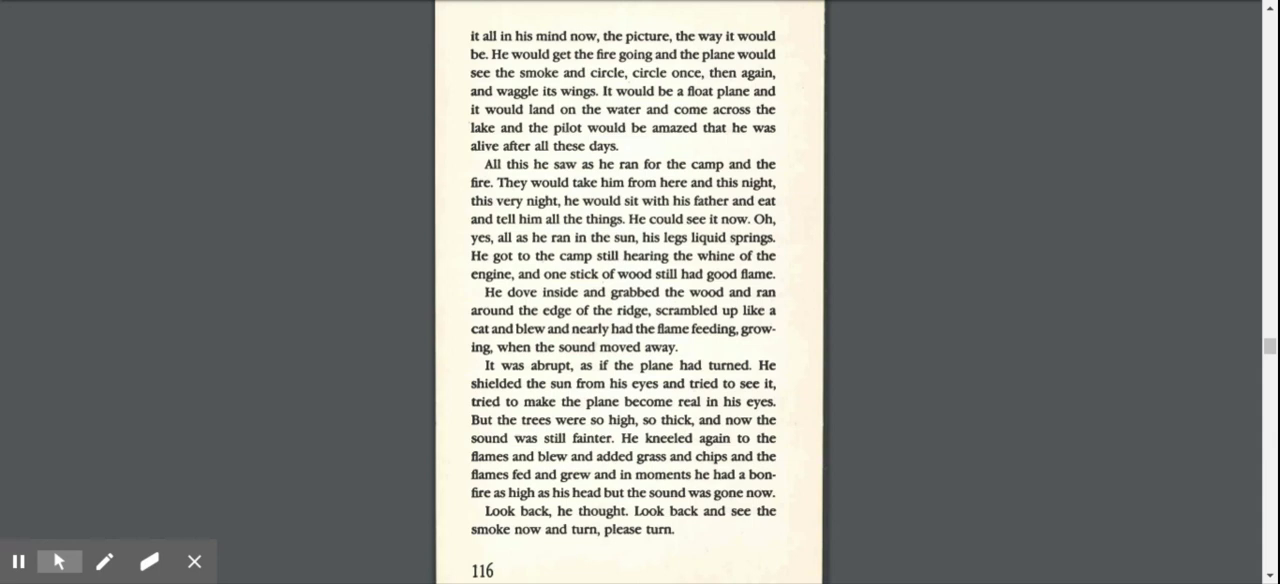
{"action": "mouse_move", "coordinate": [750, 540]}
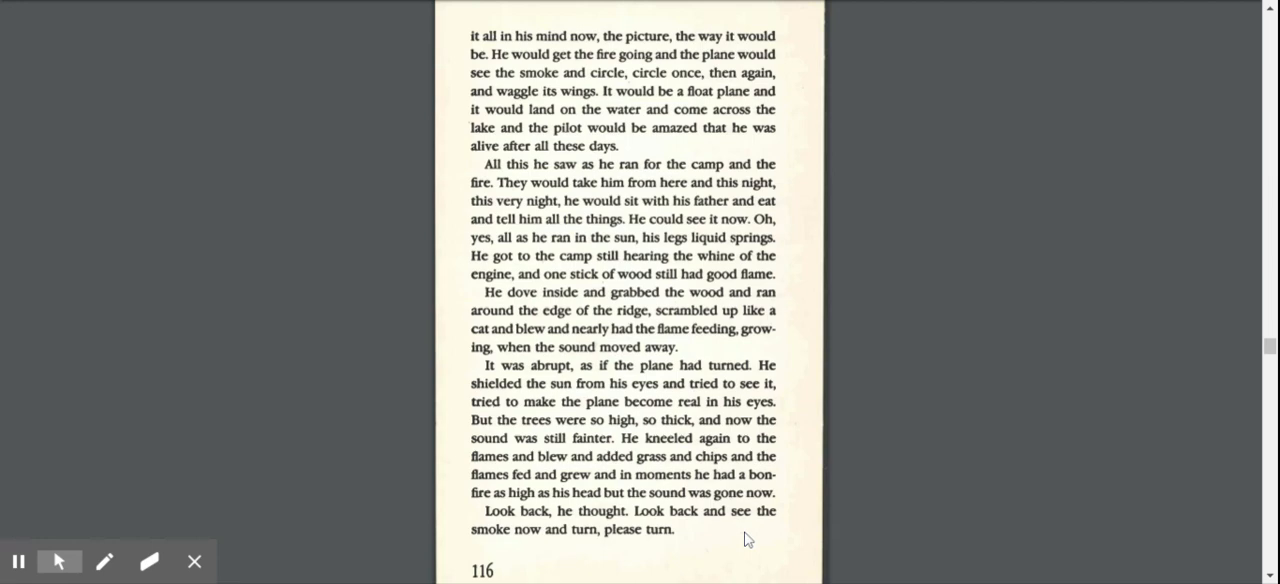
{"action": "mouse_move", "coordinate": [710, 544]}
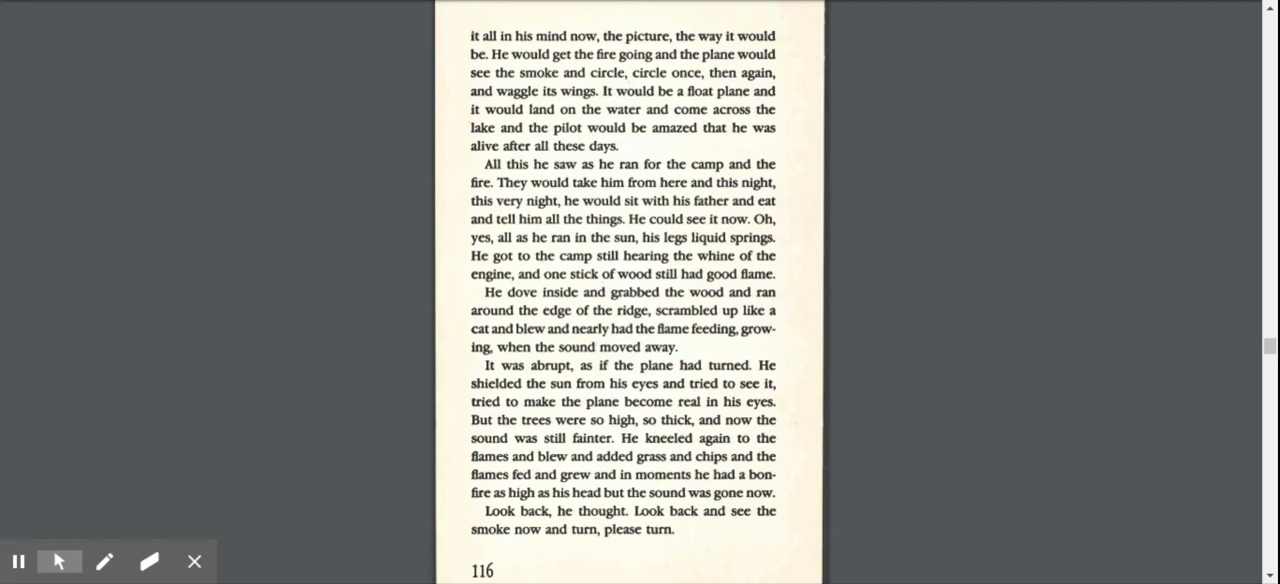
{"action": "scroll", "scroll_direction": "down", "scroll_amount": 3}
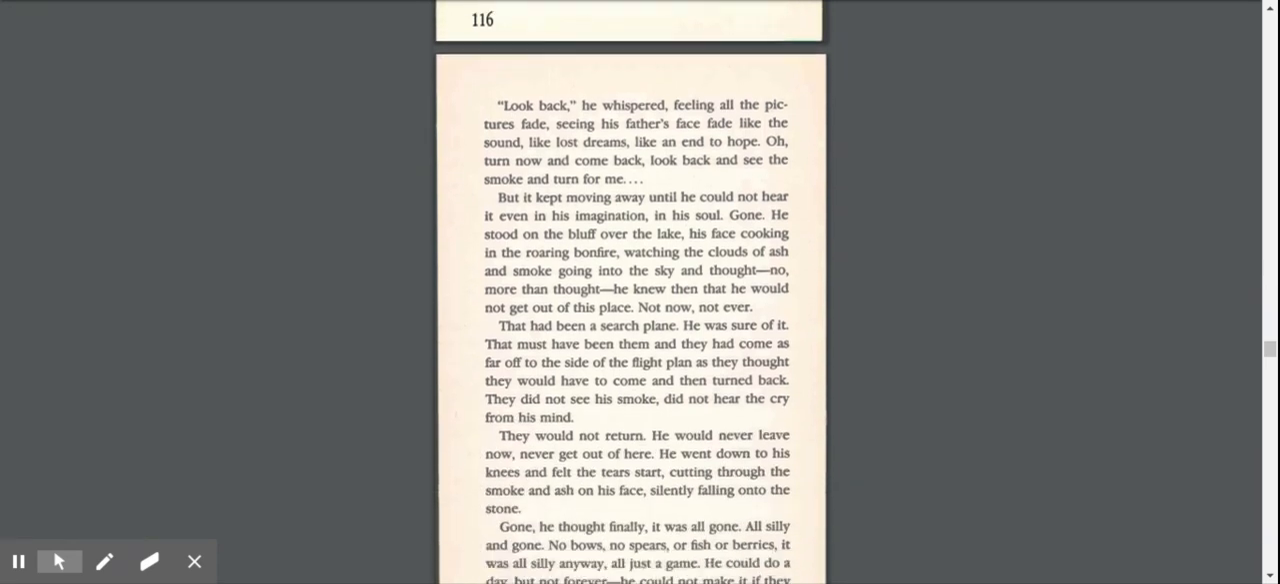
{"action": "scroll", "scroll_direction": "up", "scroll_amount": 3}
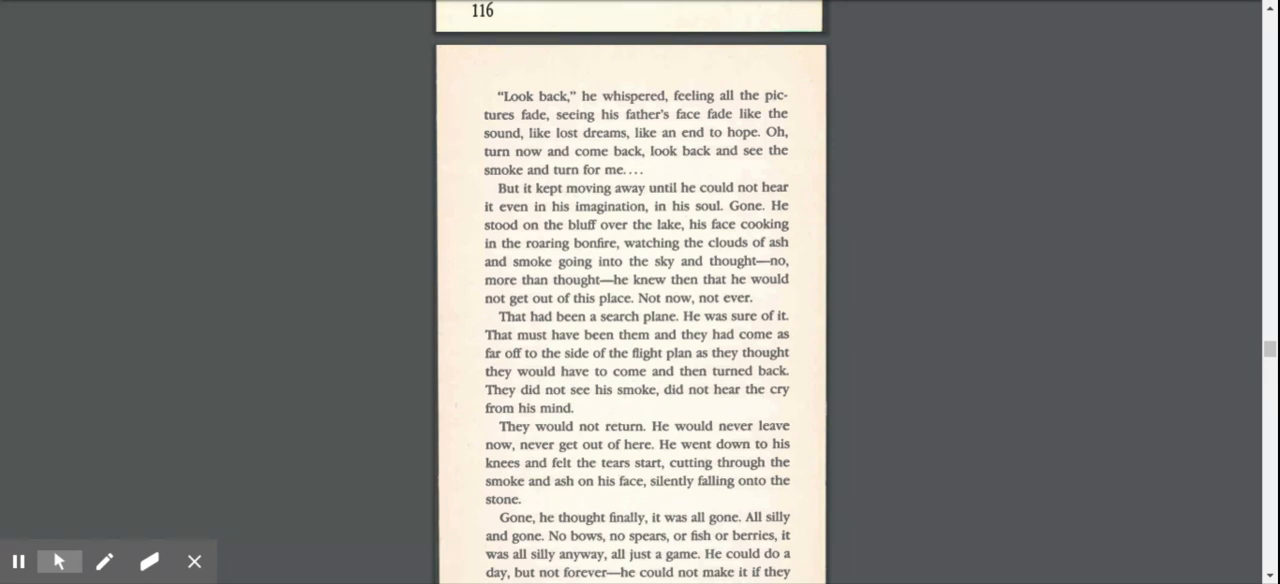
{"action": "scroll", "scroll_direction": "down", "scroll_amount": 3}
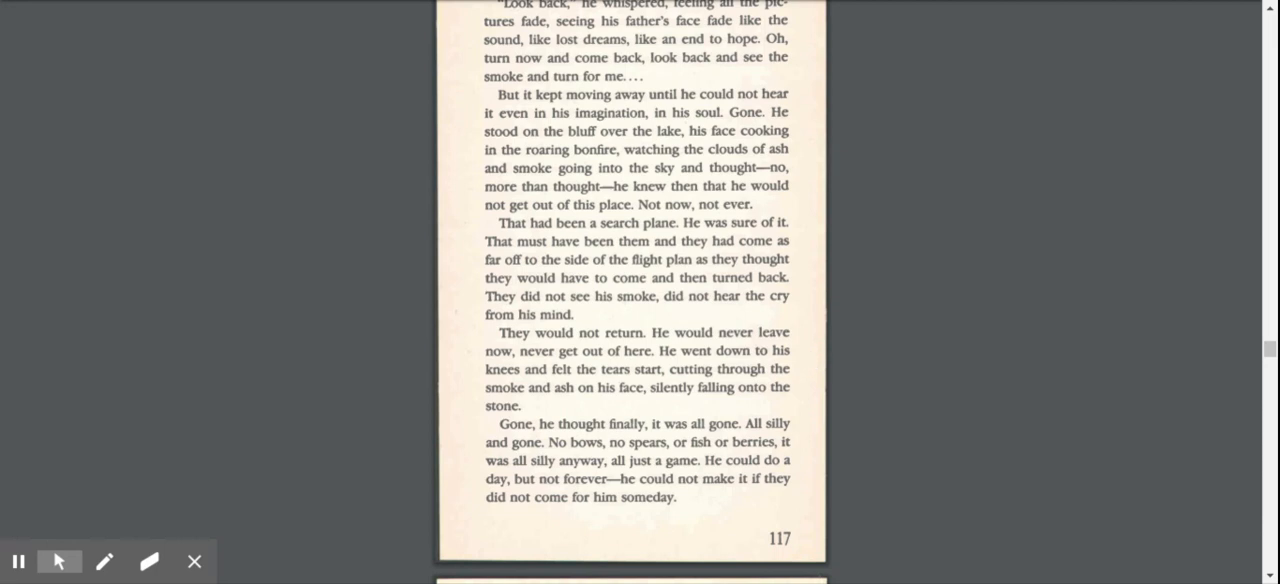
{"action": "scroll", "scroll_direction": "down", "scroll_amount": 3}
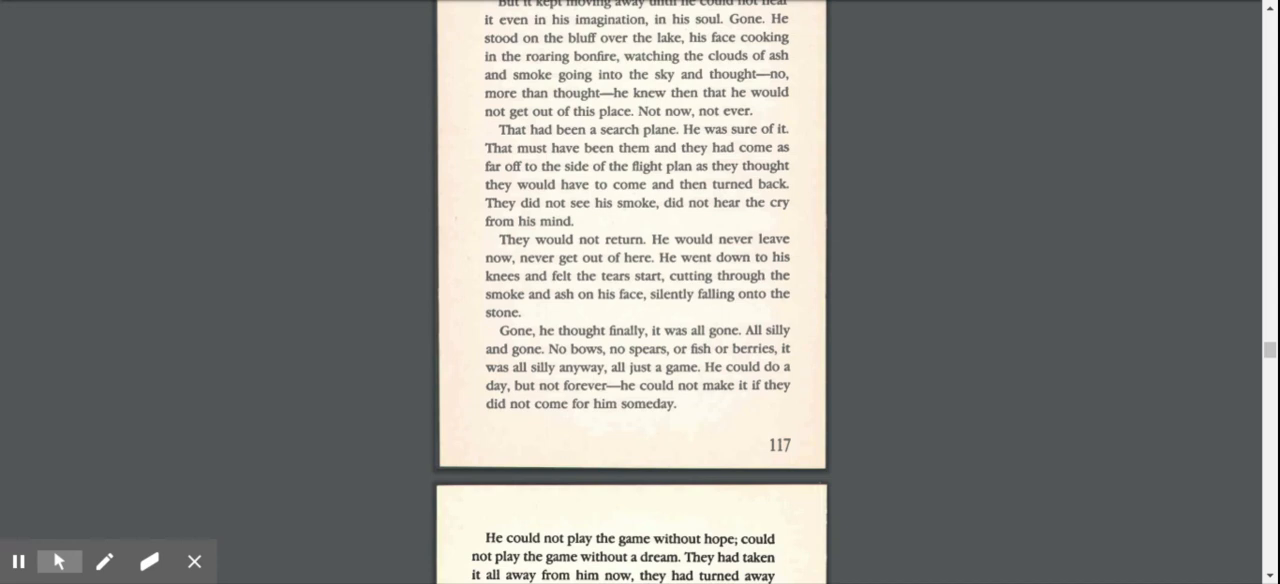
{"action": "scroll", "scroll_direction": "down", "scroll_amount": 3}
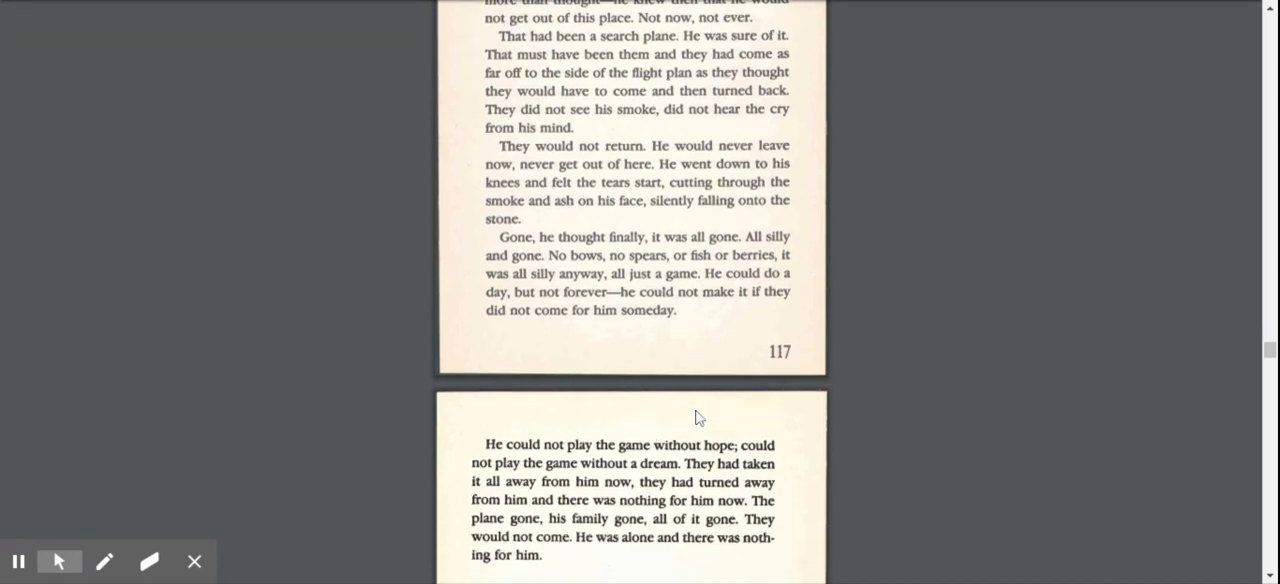
{"action": "scroll", "scroll_direction": "down", "scroll_amount": 3}
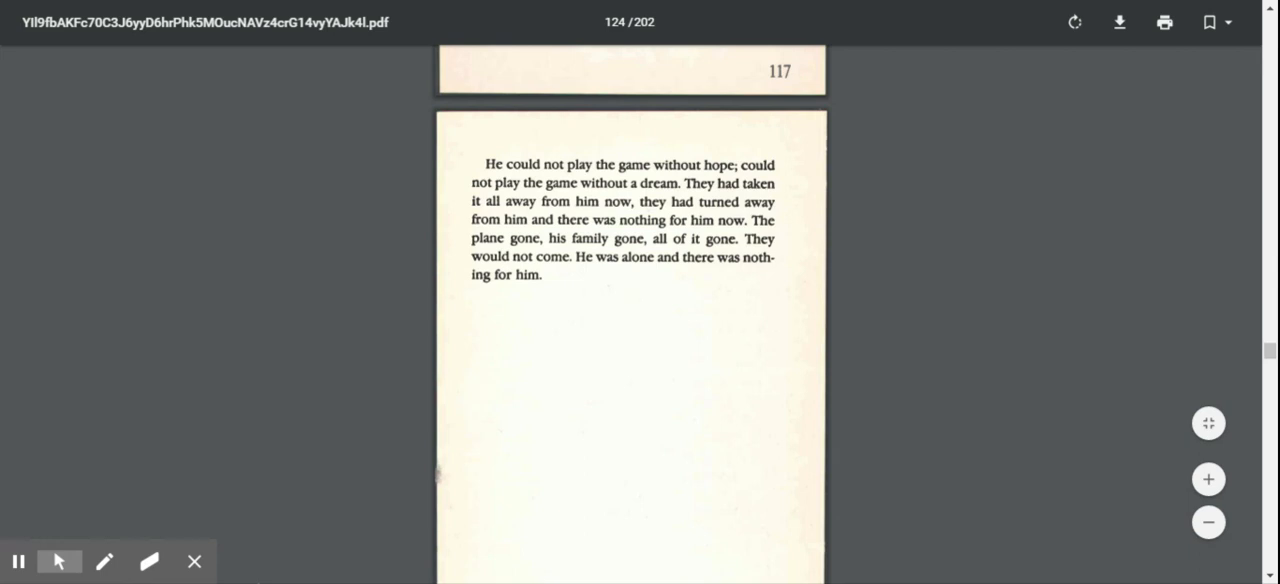
{"action": "mouse_move", "coordinate": [1260, 256]}
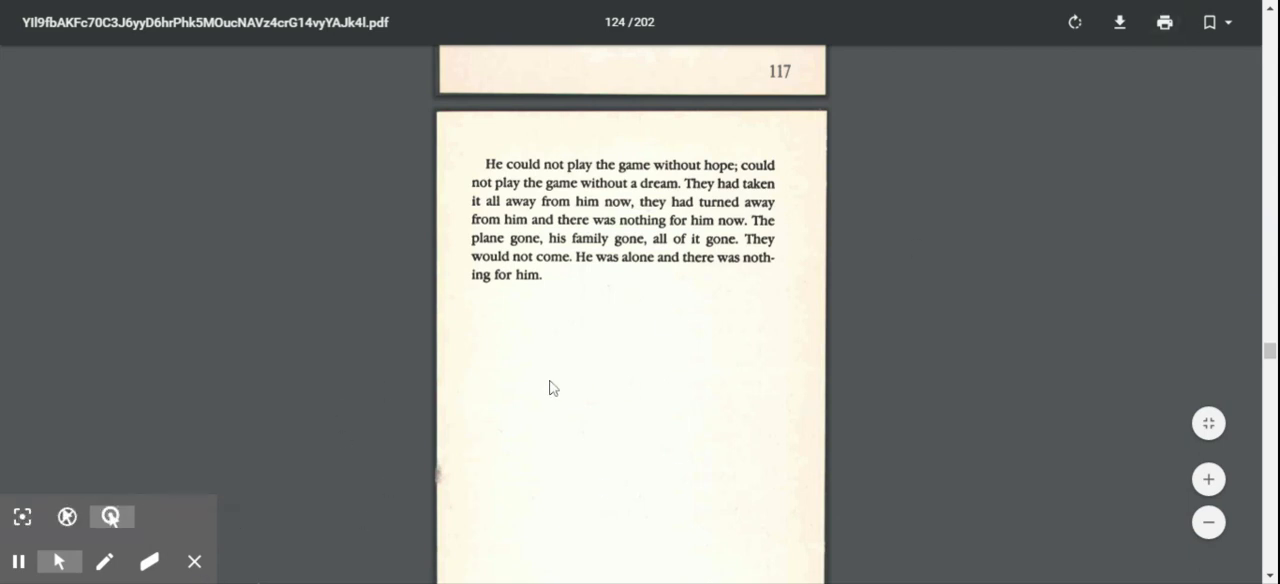
{"action": "mouse_move", "coordinate": [194, 560]}
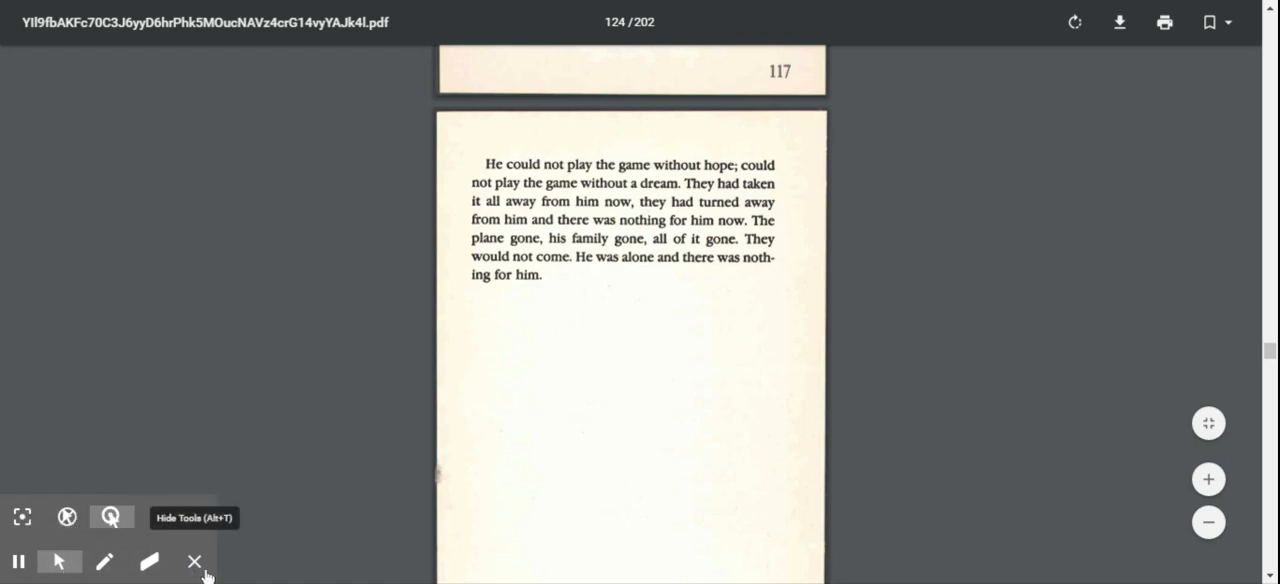